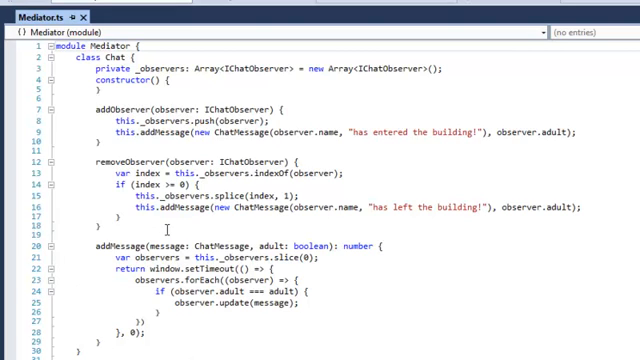
mouse_move(232, 244)
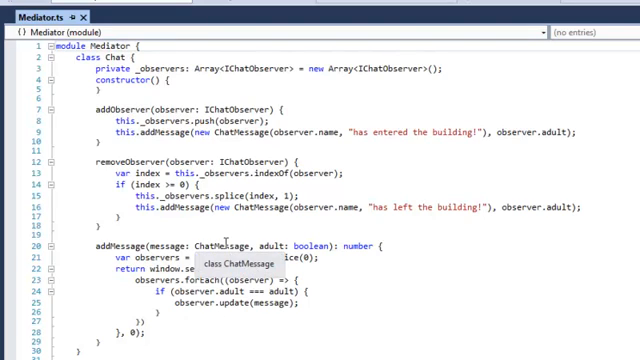
mouse_move(376, 252)
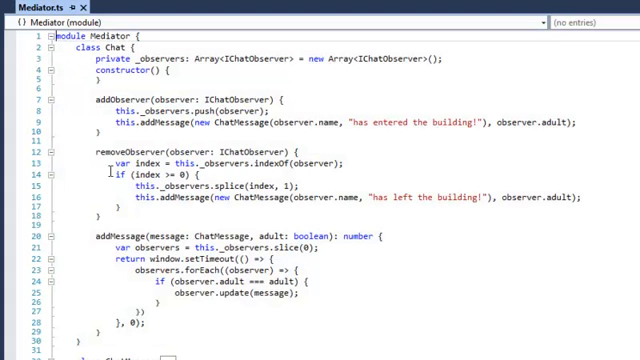
- Bring the Output section of the Mediator demo page into view
click(52, 46)
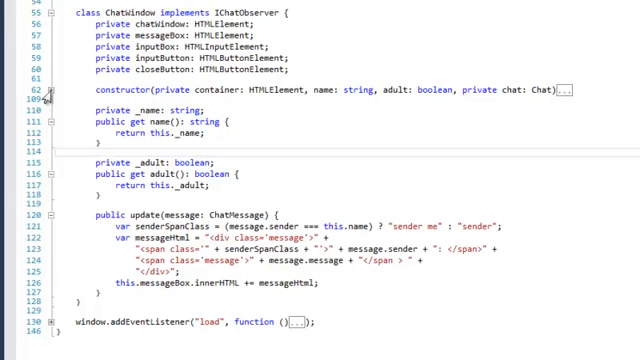
mouse_move(116, 20)
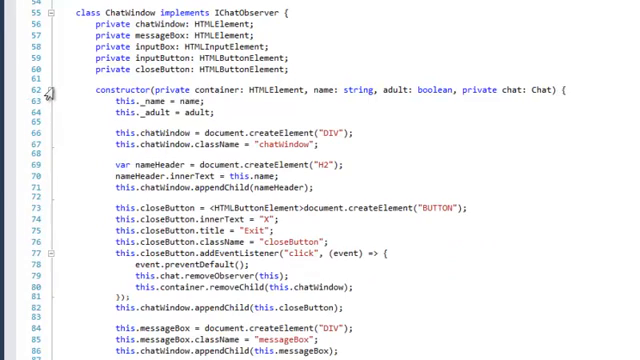
scroll(down, 3)
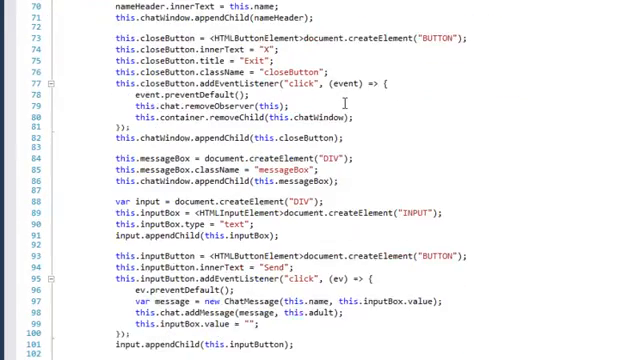
scroll(down, 3)
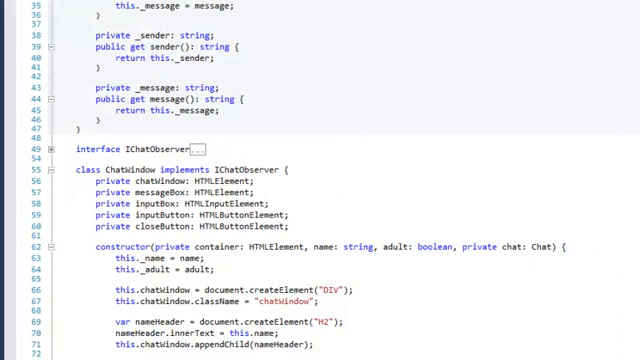
scroll(up, 3)
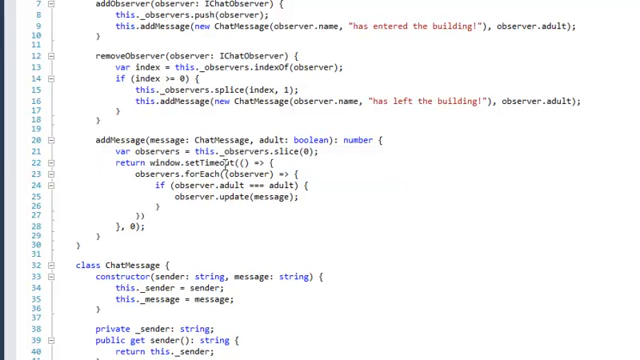
scroll(down, 3)
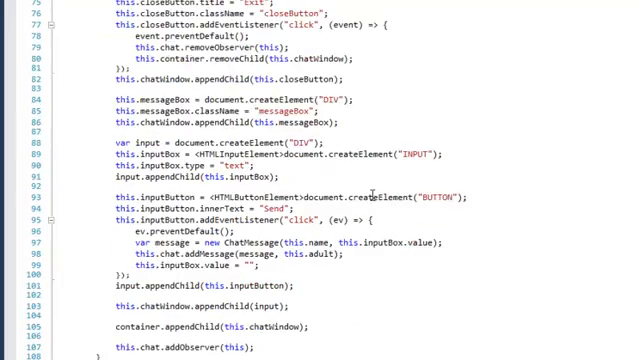
scroll(down, 3)
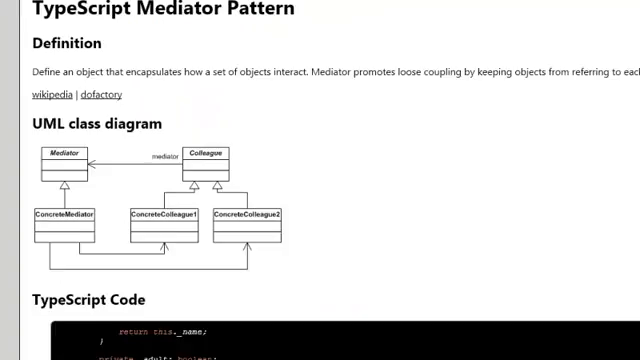
scroll(down, 3)
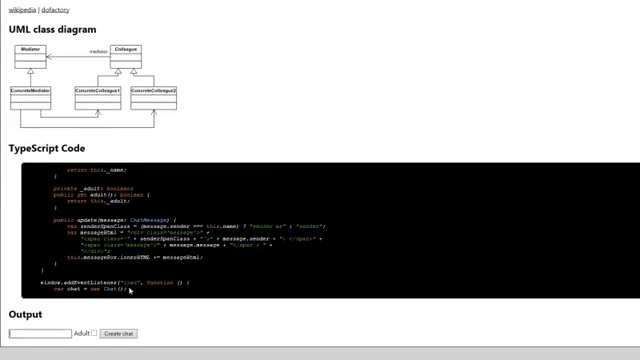
- Create chat windows for Wesley, Sam and Norbert by entering each name in the name box
text(Wesley)
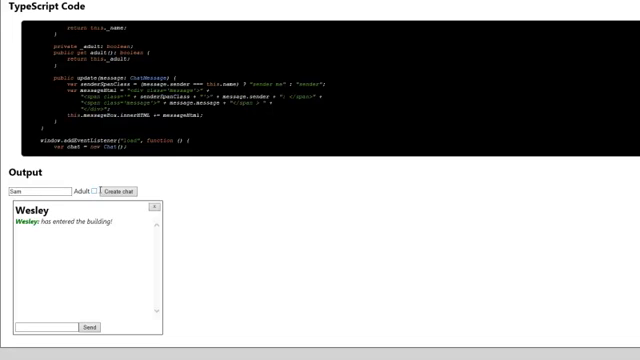
click(118, 190)
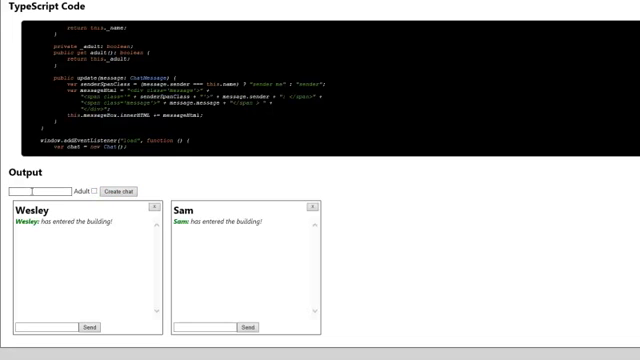
text(NOrbert)
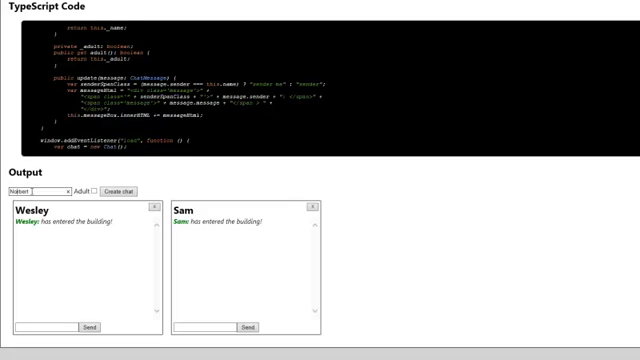
click(118, 192)
text(Rens)
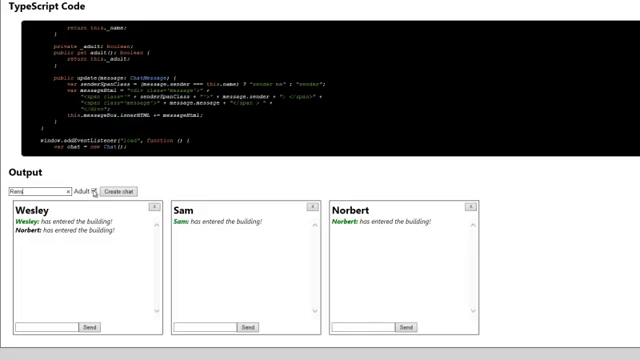
click(112, 190)
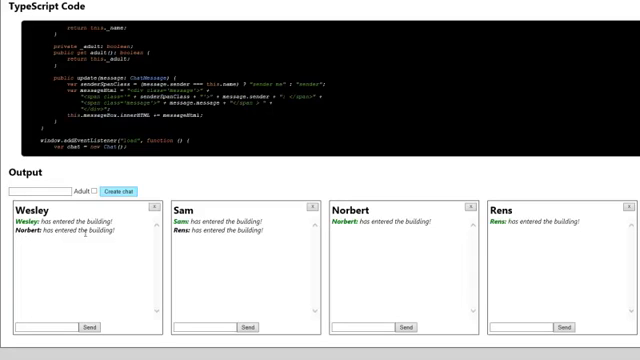
mouse_move(122, 232)
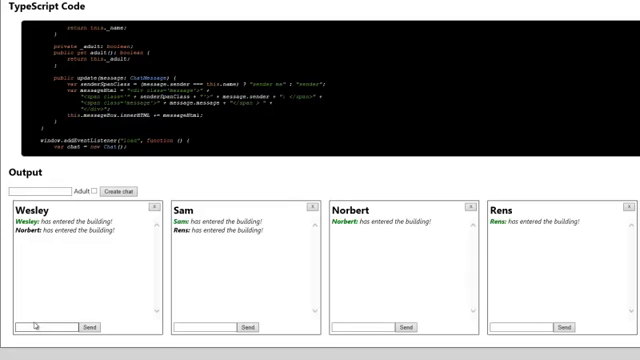
- Post 'Hi there' from Wesley's chat and 'Hallo' from Sam's chat to the group
text(Hi the)
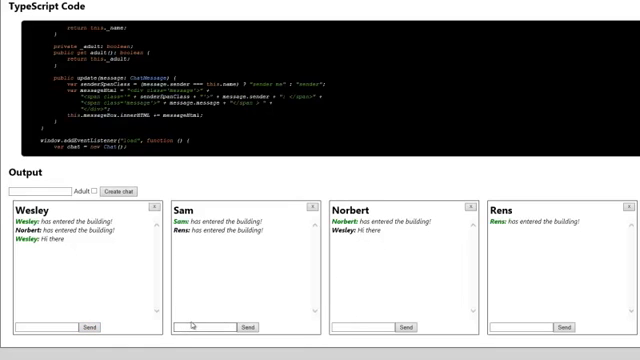
text(Hallo)
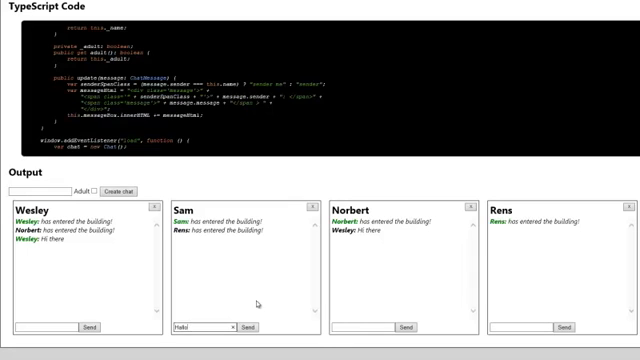
click(246, 328)
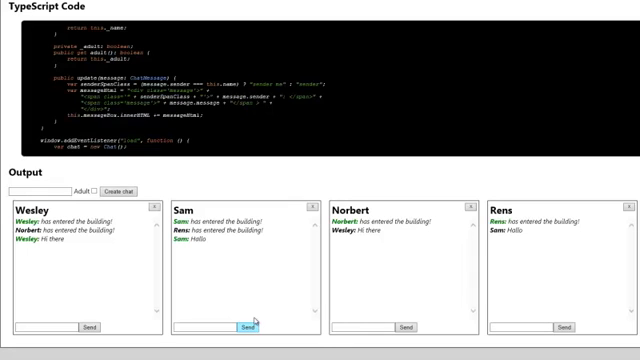
mouse_move(552, 252)
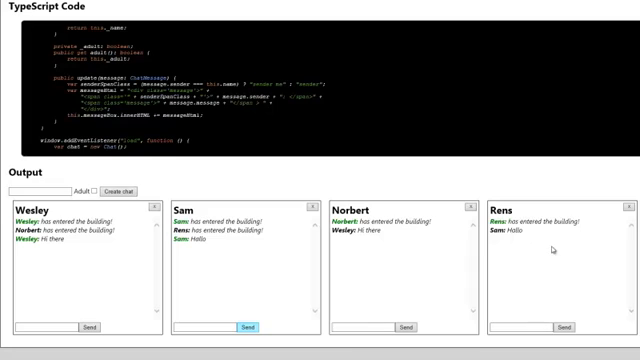